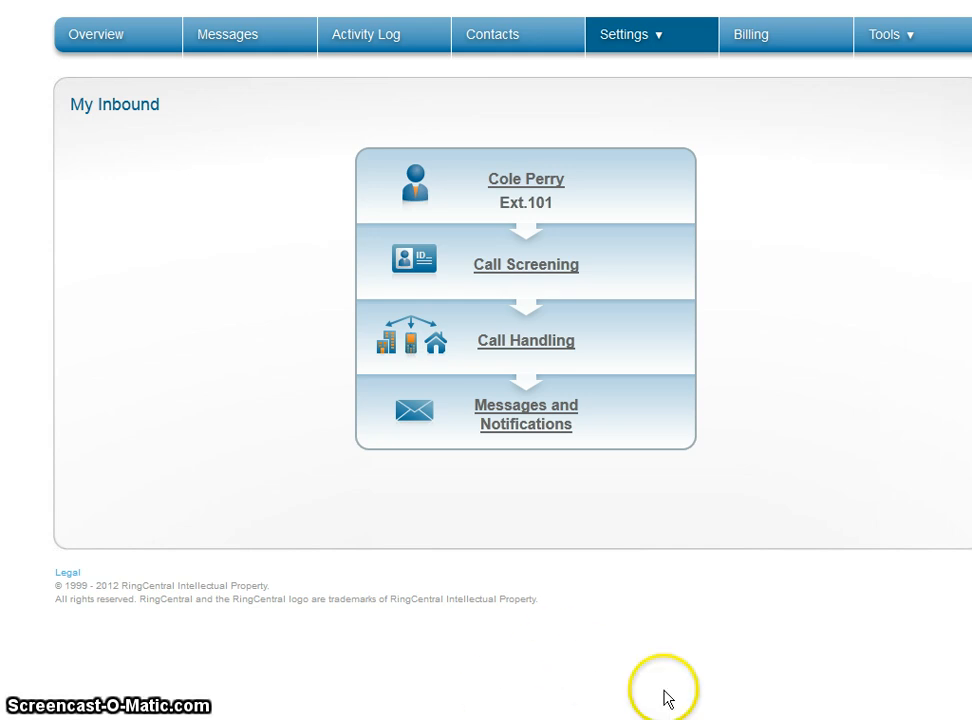
# - Reach the Softphone download page via Tools and dismiss the RCClientSetup.exe download prompt
pyautogui.click(890, 34)
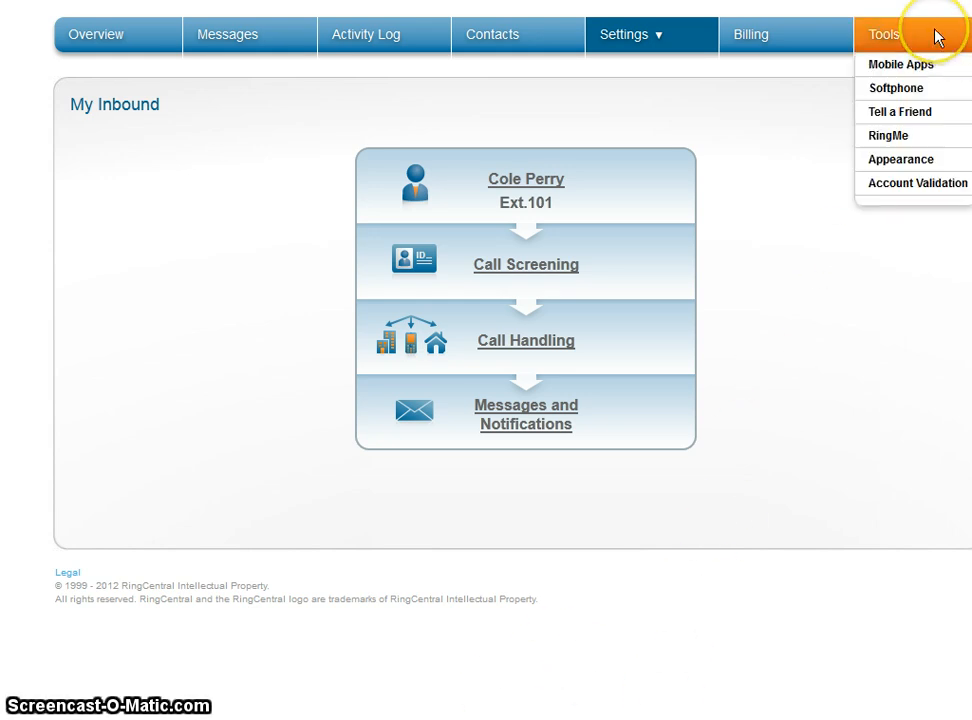
pyautogui.moveTo(912, 106)
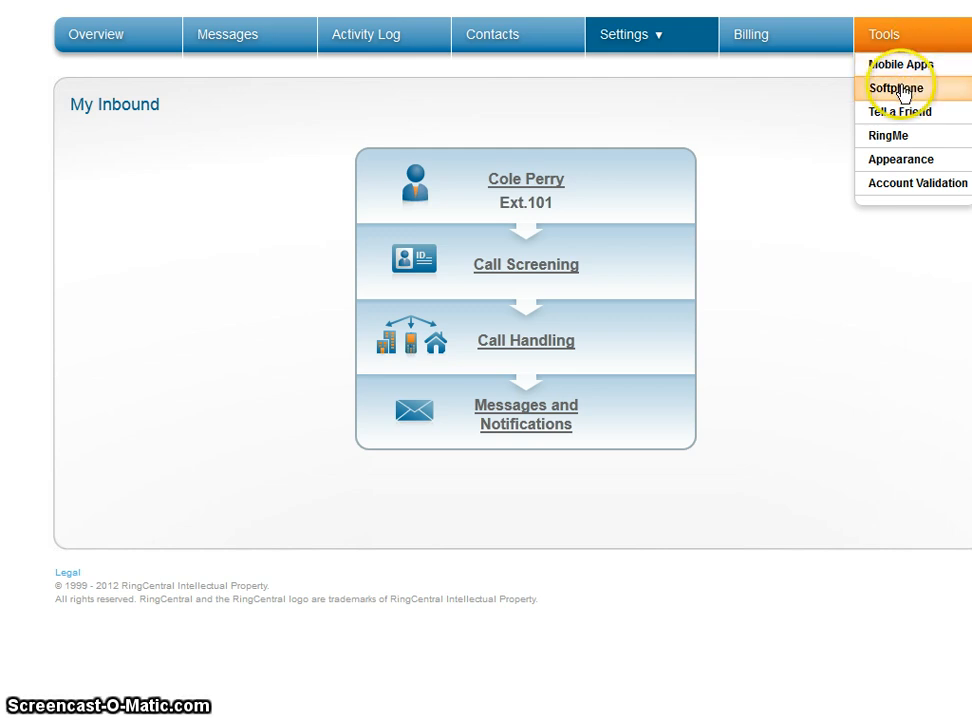
pyautogui.click(884, 88)
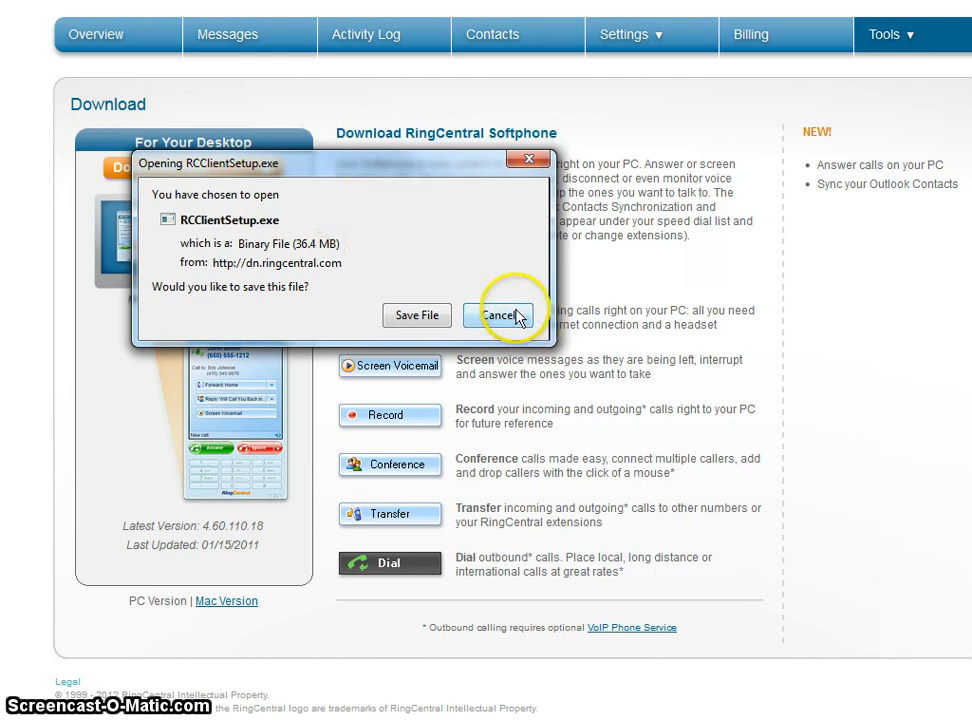
pyautogui.click(500, 316)
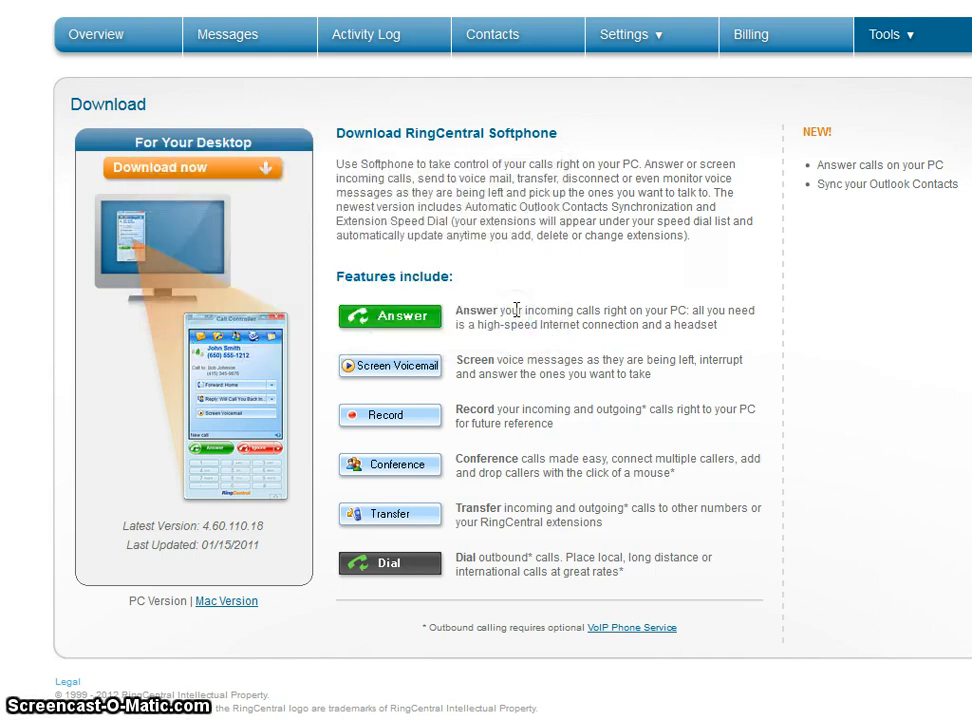
pyautogui.moveTo(516, 310)
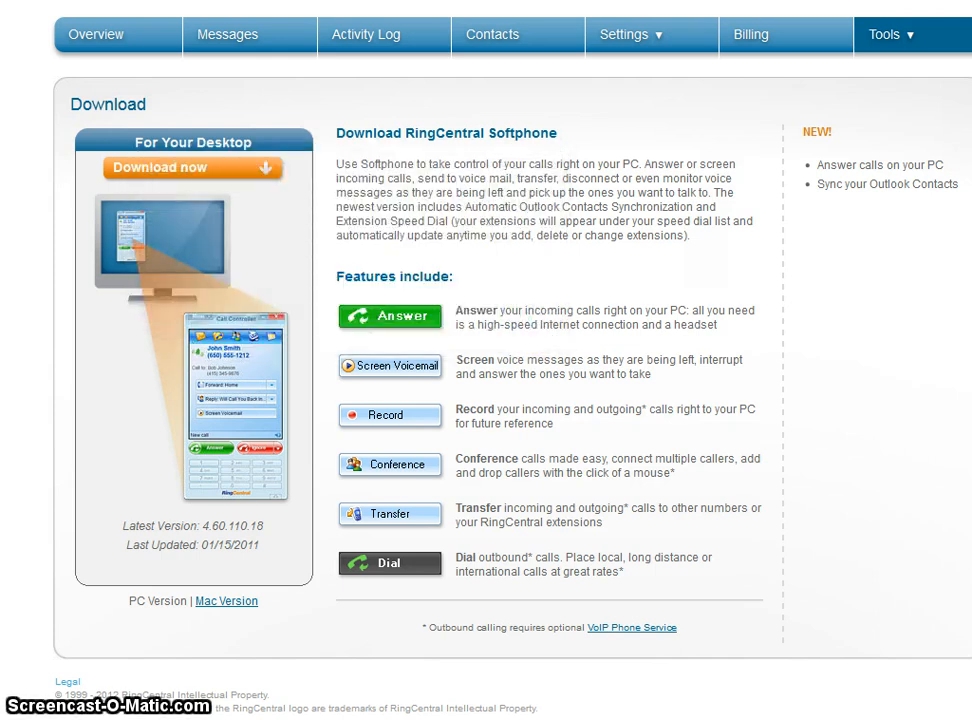
# - Under My Inbound call handling, add the SoftPhone to the phones that ring and save
pyautogui.click(636, 34)
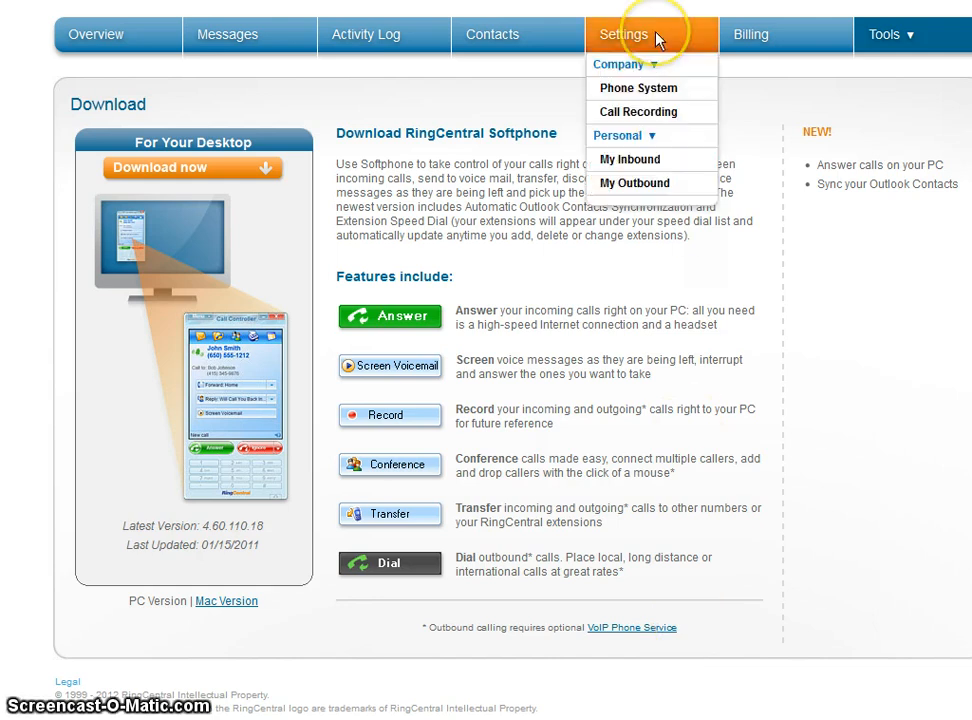
pyautogui.moveTo(624, 160)
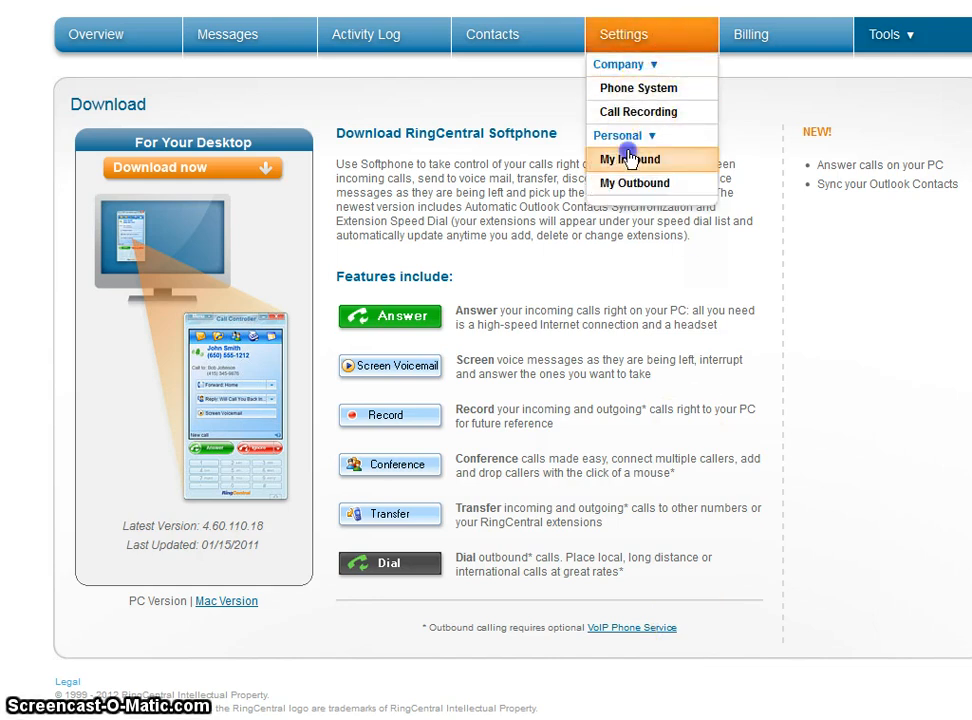
pyautogui.click(630, 158)
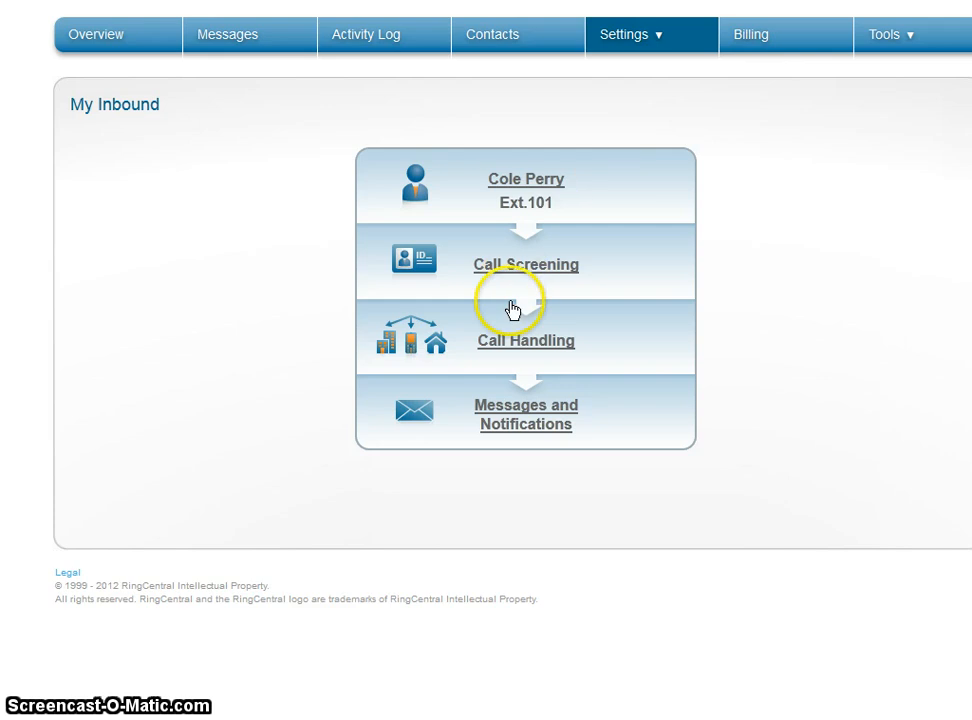
pyautogui.click(524, 340)
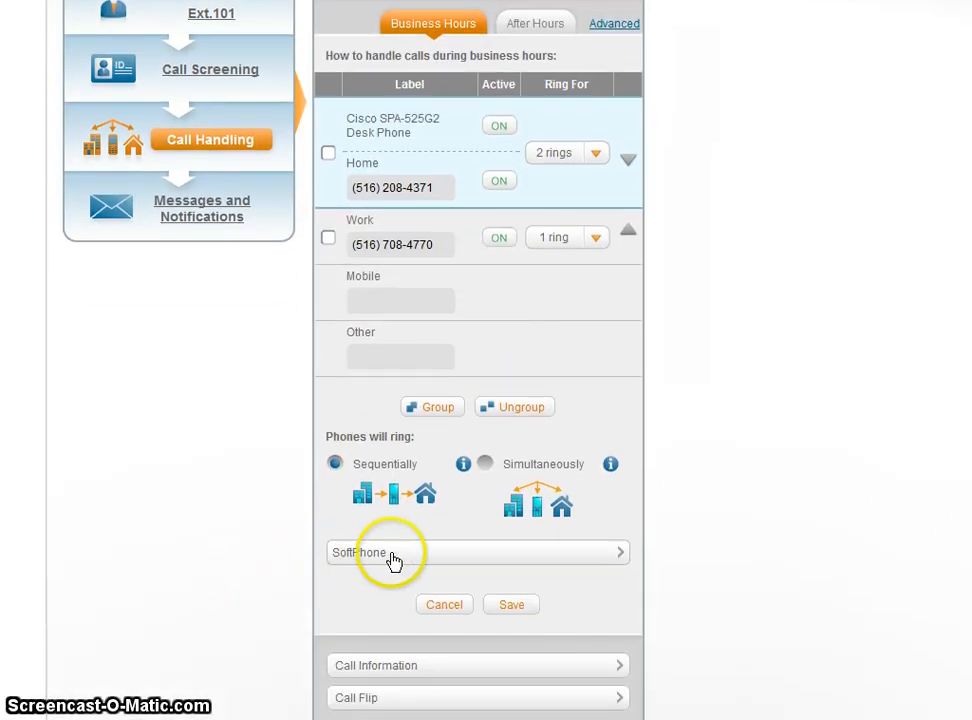
pyautogui.click(618, 552)
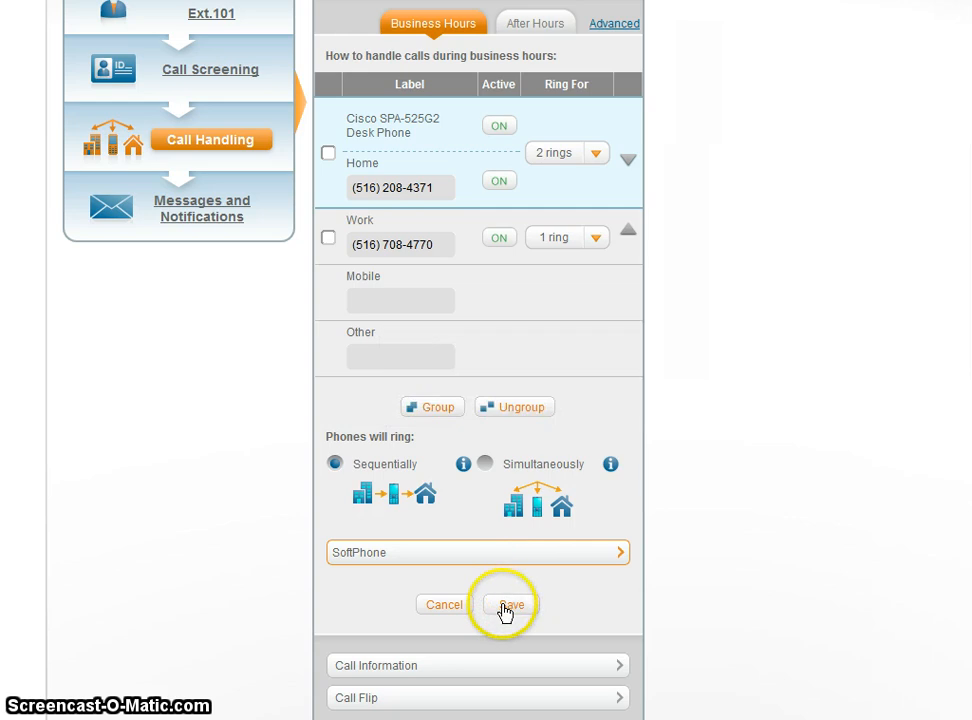
pyautogui.click(510, 604)
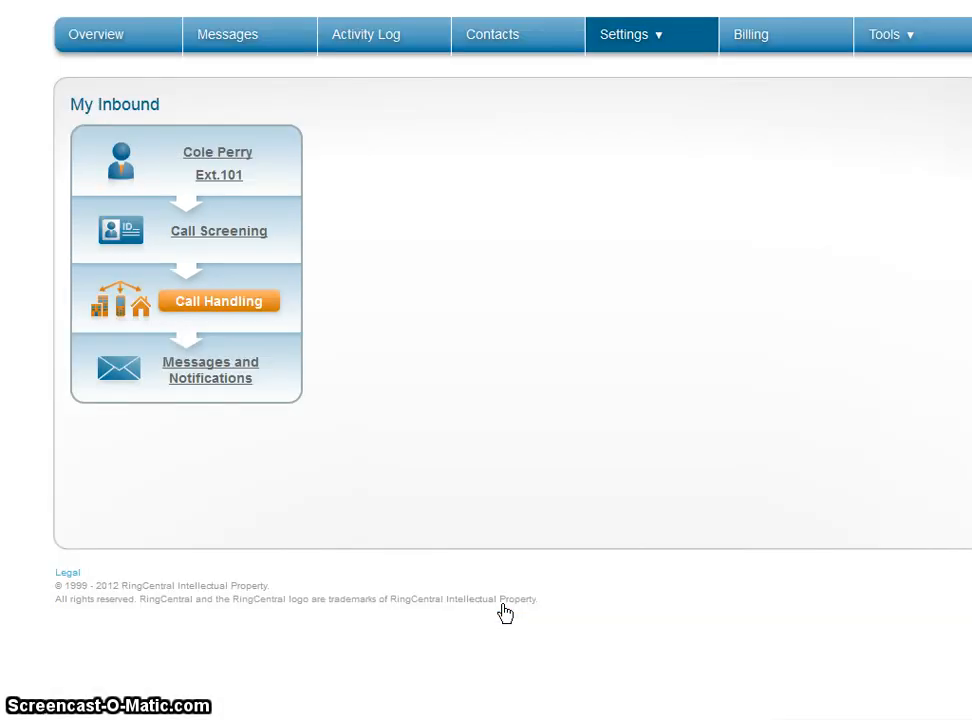
# - Answer the incoming call in the Call Controller and hang up
pyautogui.rightClick(506, 612)
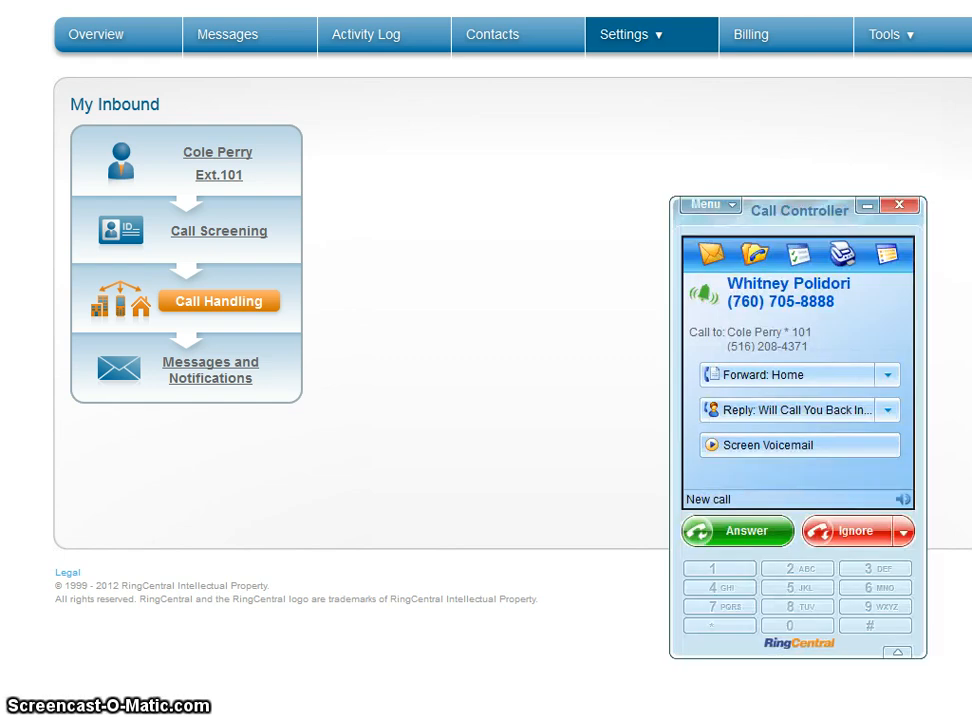
pyautogui.moveTo(740, 516)
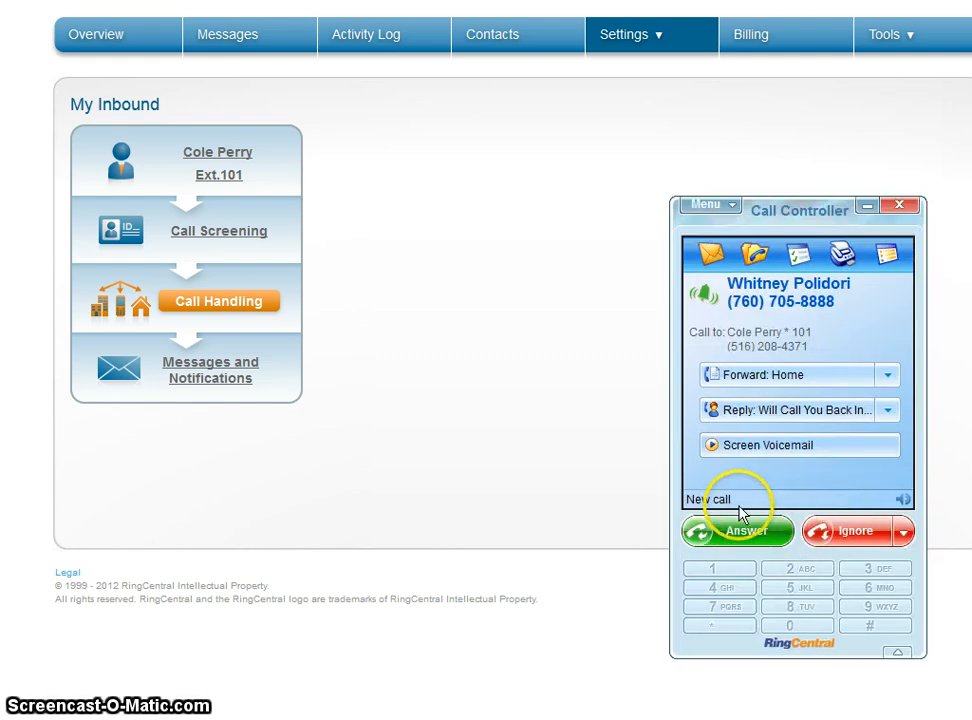
pyautogui.moveTo(748, 410)
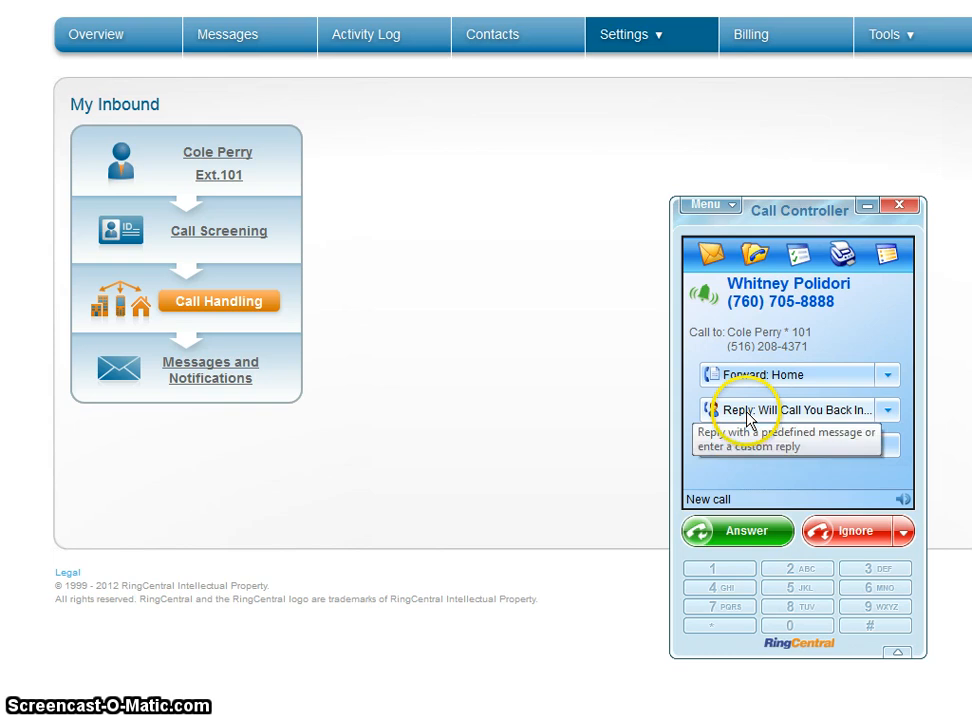
pyautogui.moveTo(744, 544)
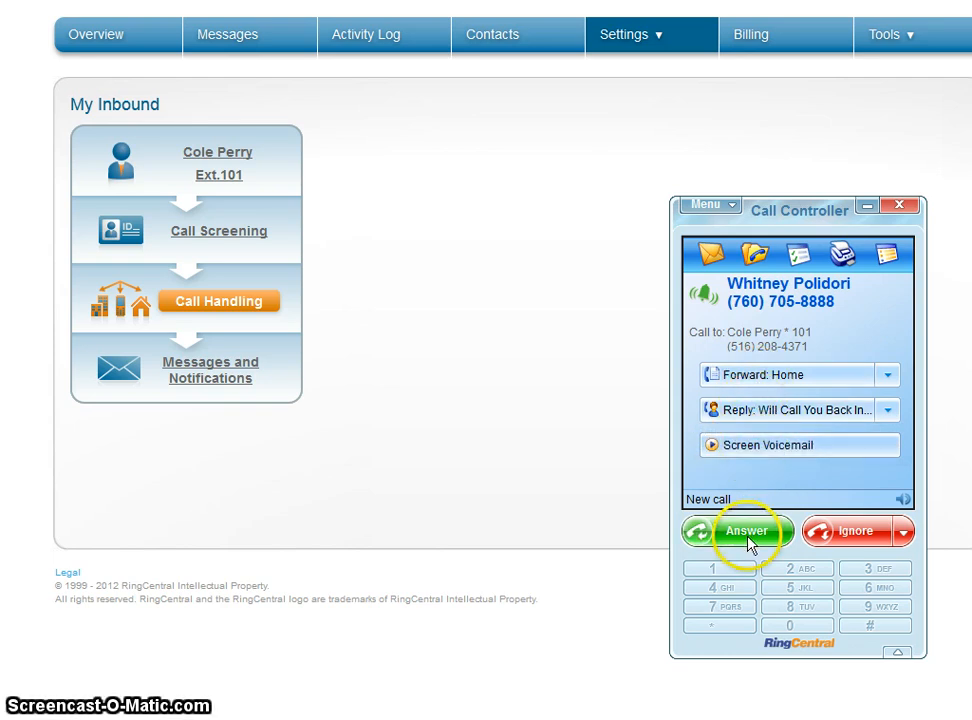
pyautogui.click(746, 532)
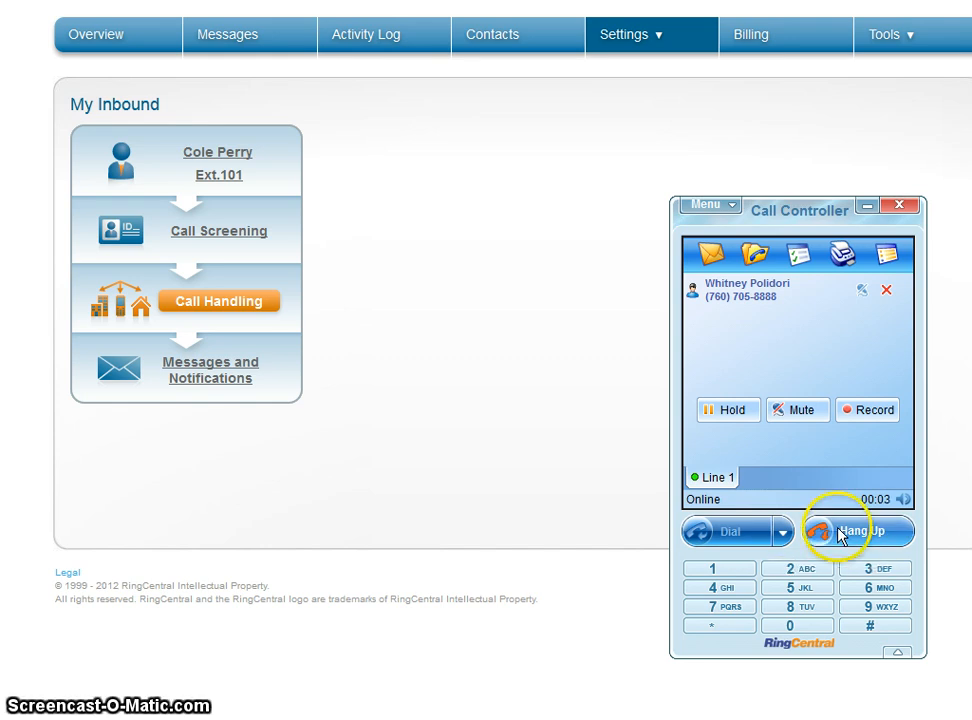
pyautogui.click(852, 532)
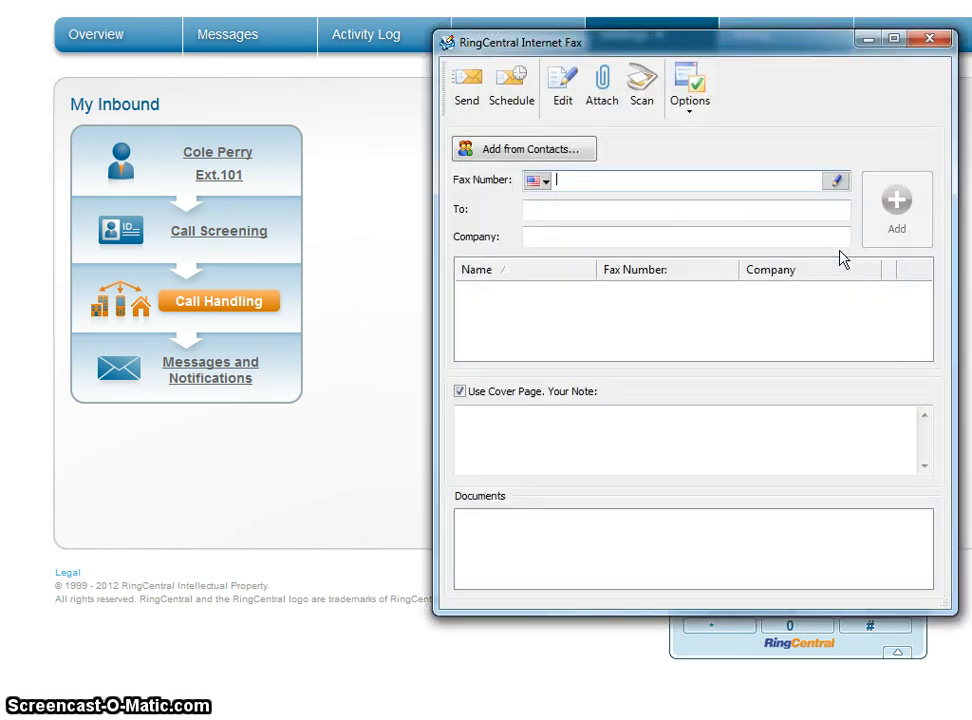
# - Enter the fax number and attach the RingCentral Fax Plans and Pricing document from the Desktop
pyautogui.write('516207')
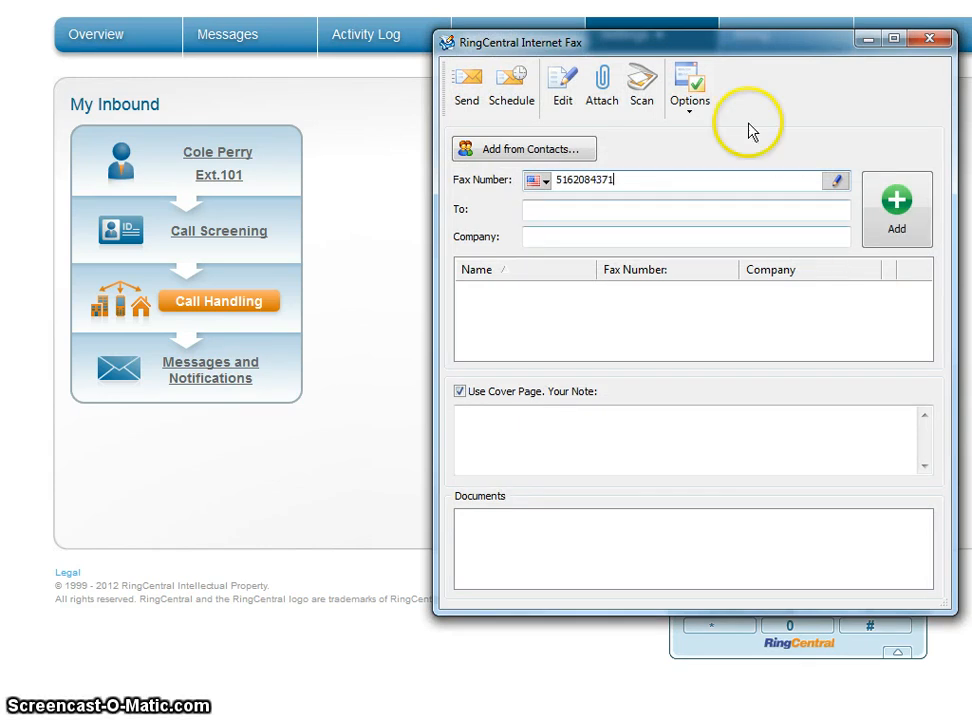
pyautogui.click(604, 82)
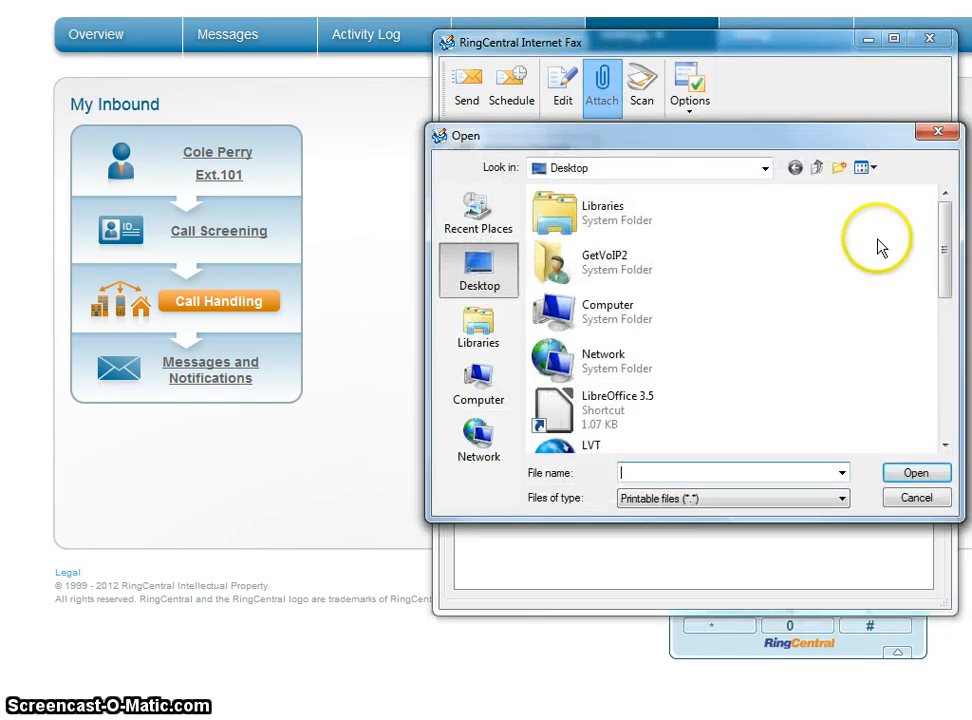
pyautogui.click(646, 428)
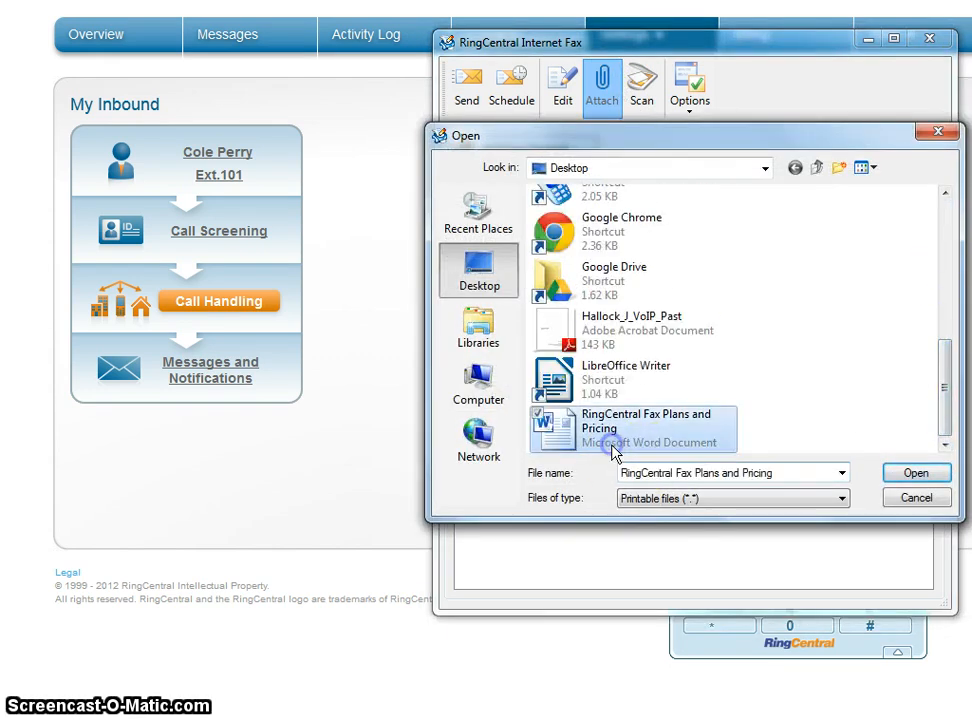
pyautogui.click(916, 472)
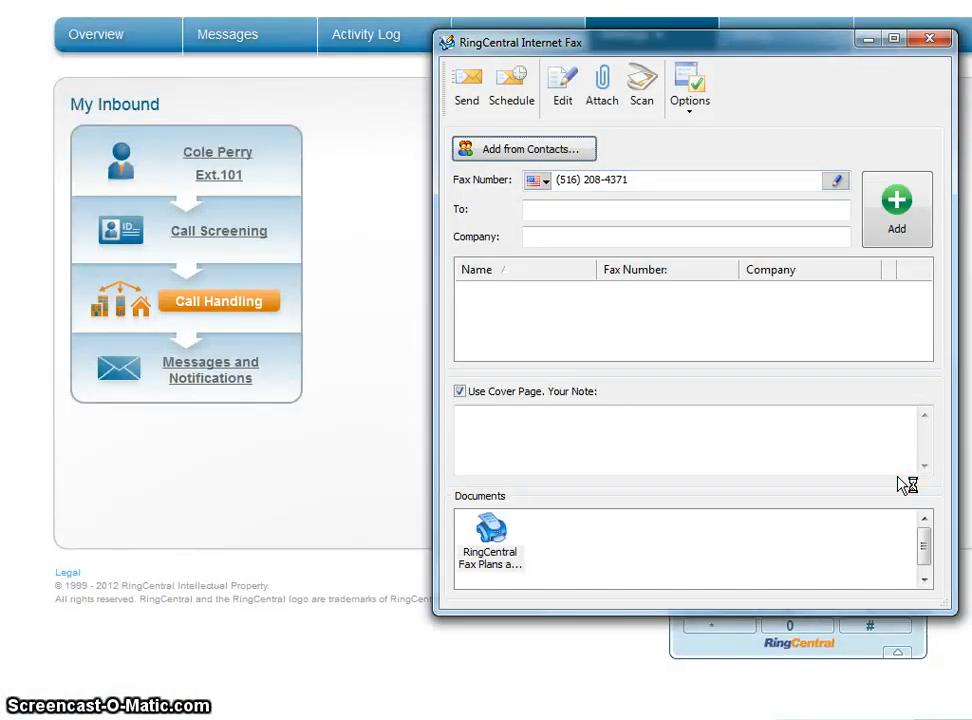
pyautogui.click(602, 84)
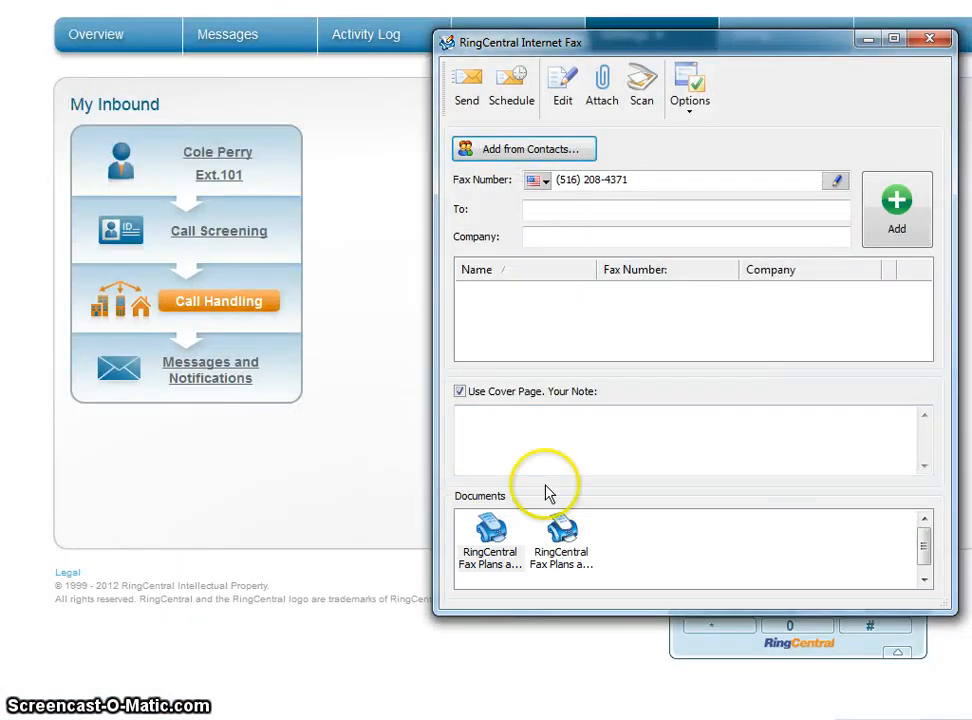
pyautogui.click(490, 536)
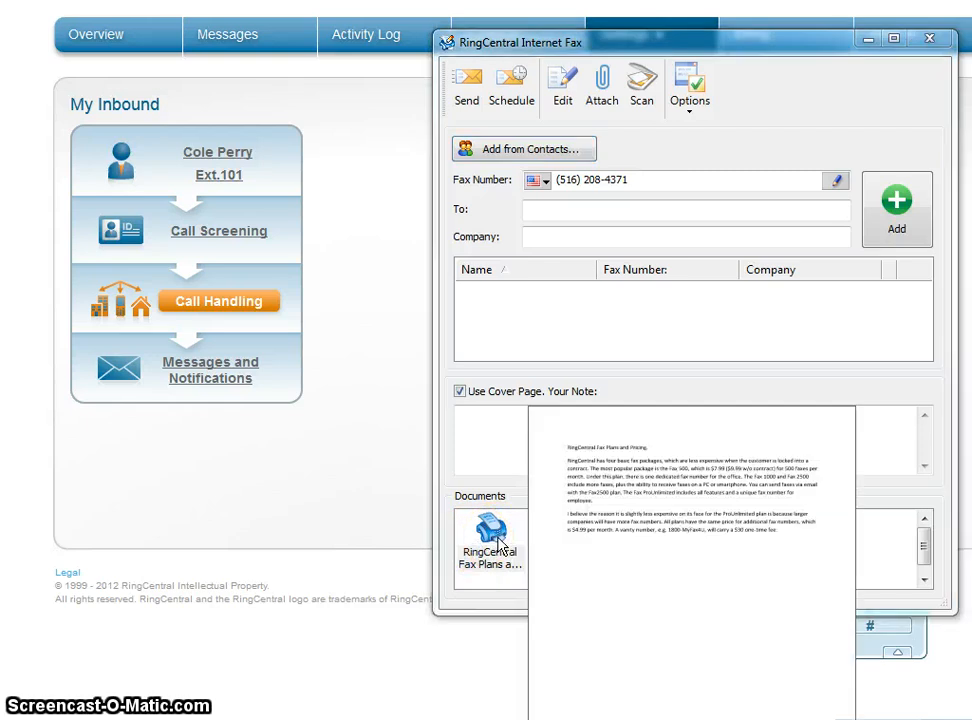
pyautogui.rightClick(492, 536)
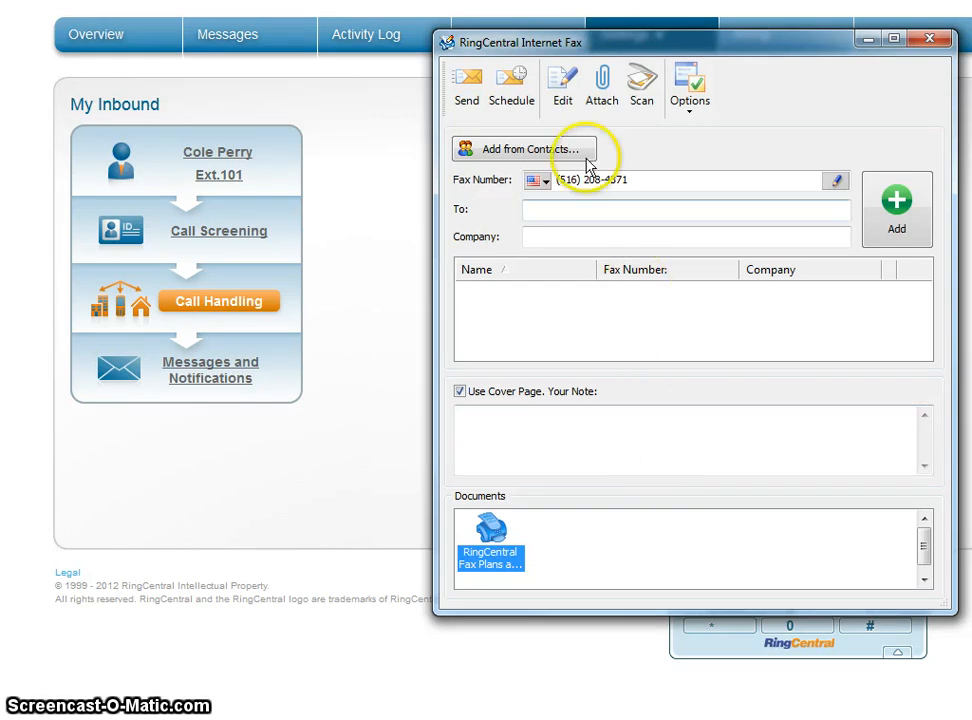
pyautogui.click(896, 200)
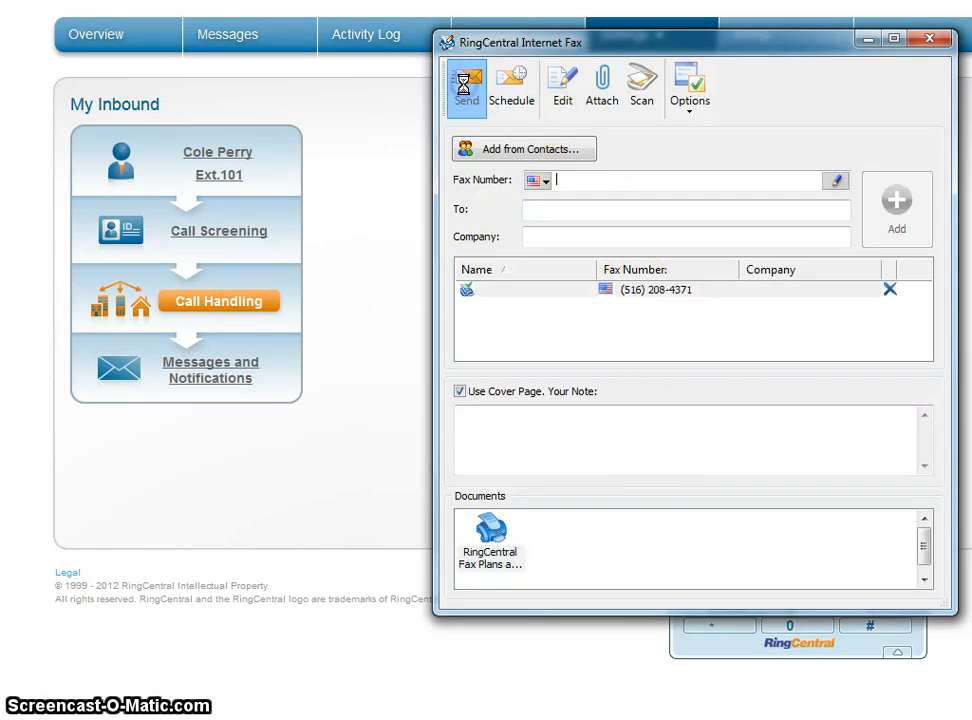
pyautogui.click(472, 84)
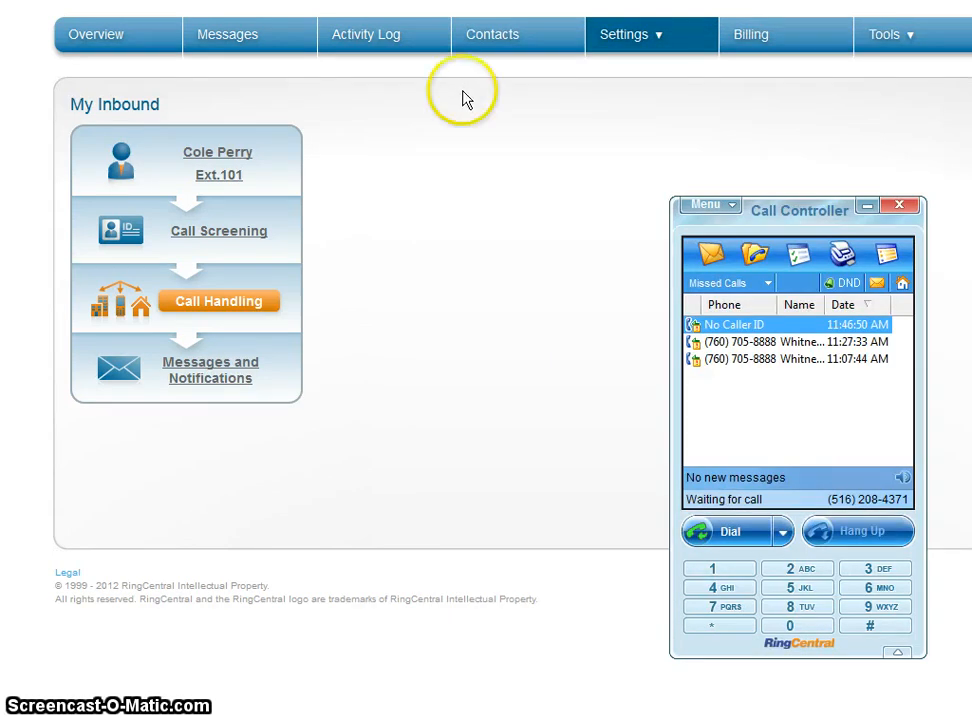
pyautogui.moveTo(746, 270)
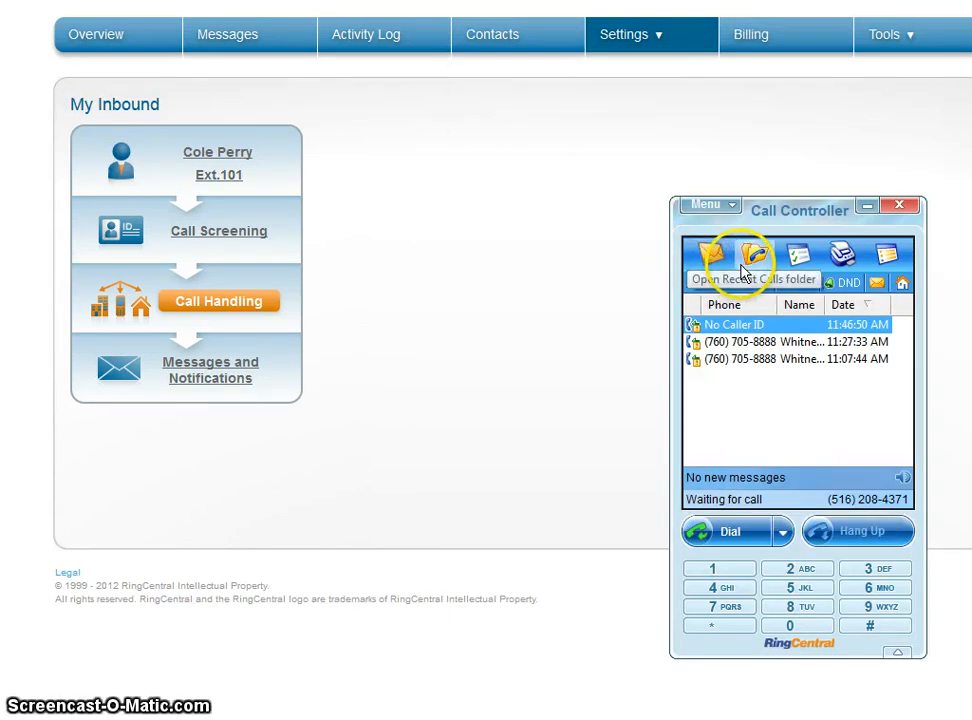
# - Bring up recent calls and start dialing a number on the Call Controller keypad
pyautogui.click(744, 256)
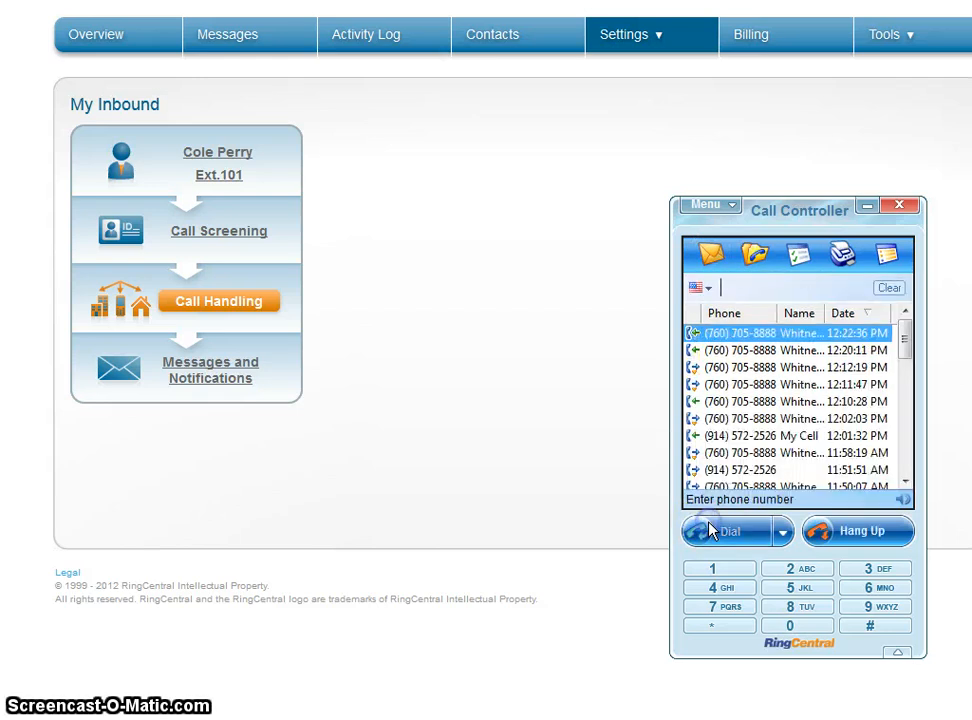
pyautogui.click(796, 588)
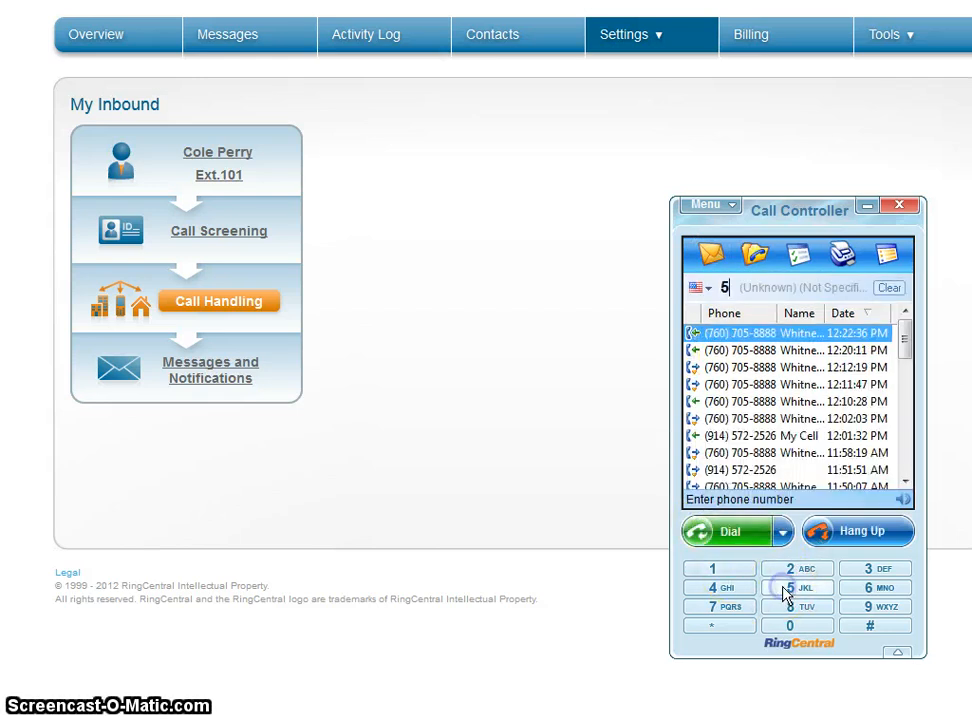
pyautogui.click(800, 588)
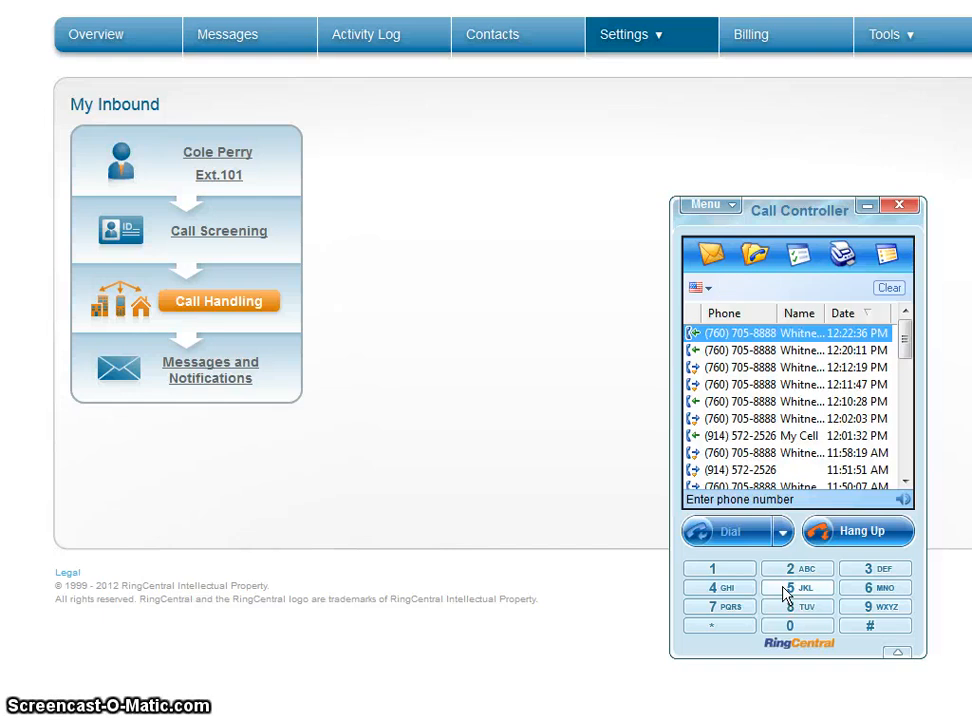
pyautogui.write('555')
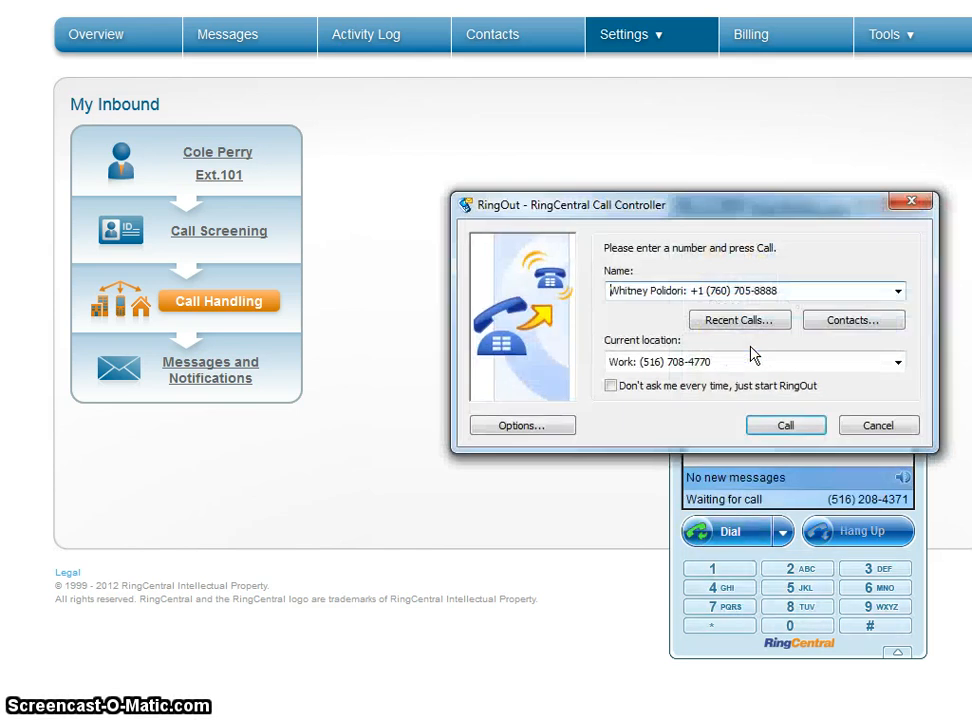
pyautogui.click(670, 292)
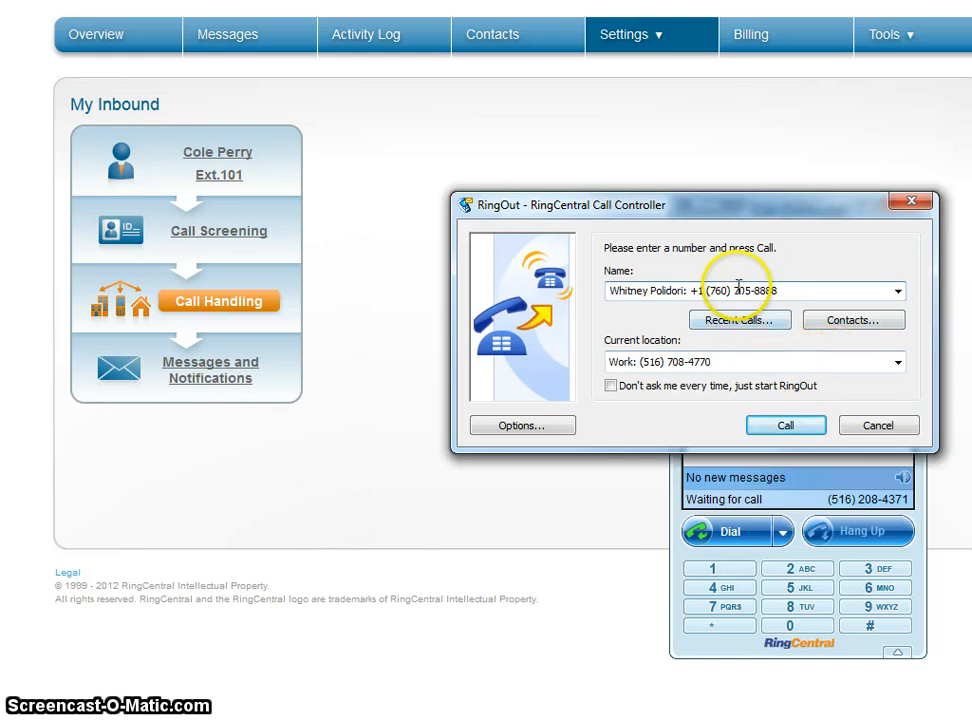
pyautogui.moveTo(920, 368)
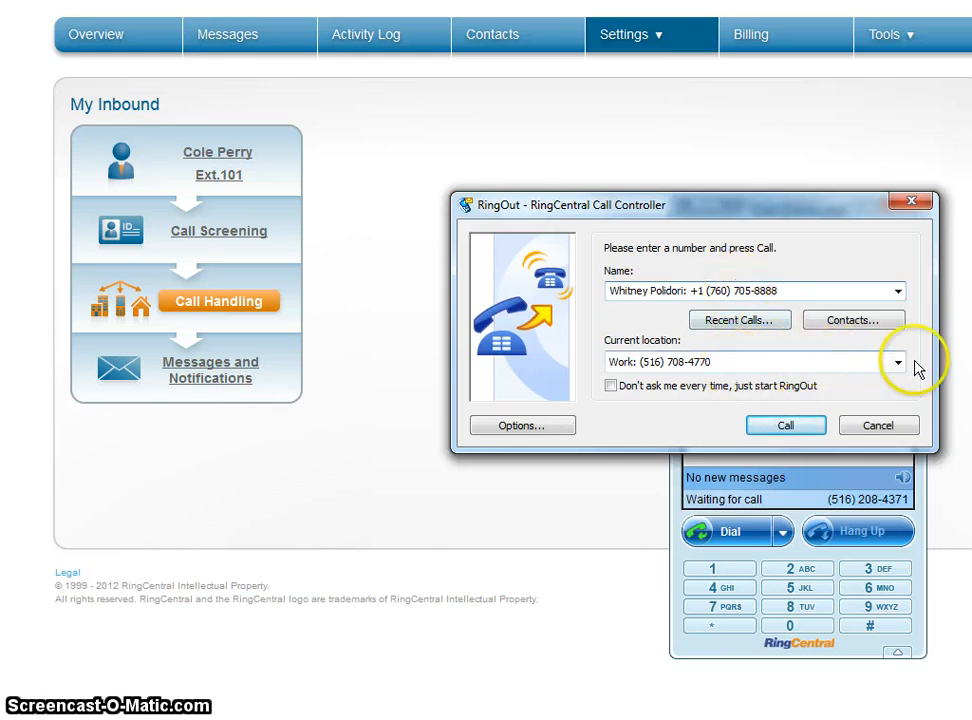
pyautogui.click(896, 364)
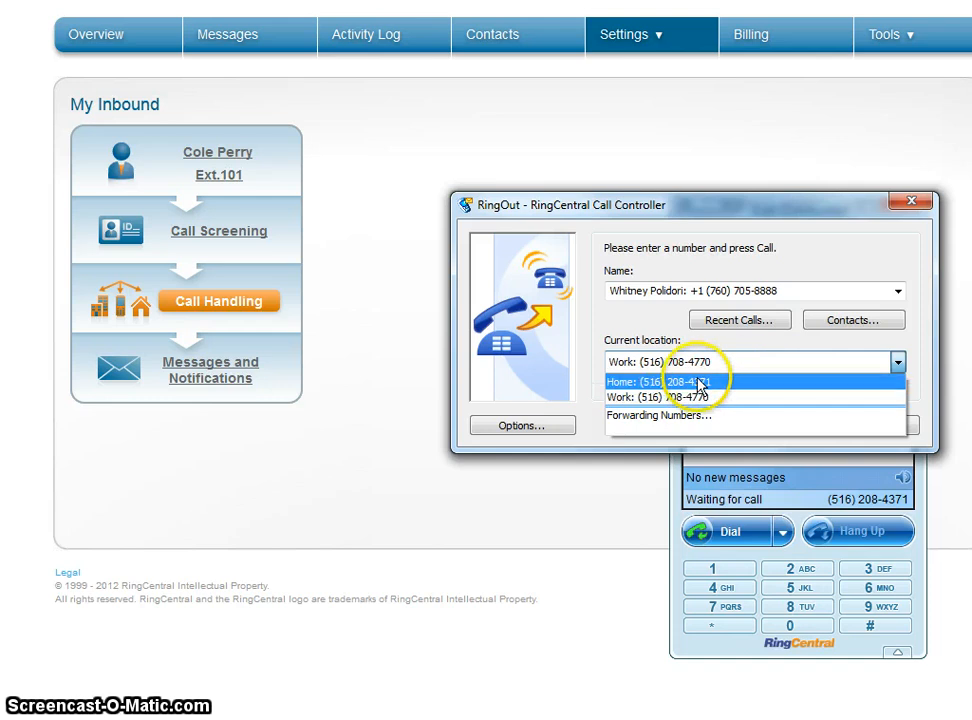
pyautogui.click(668, 380)
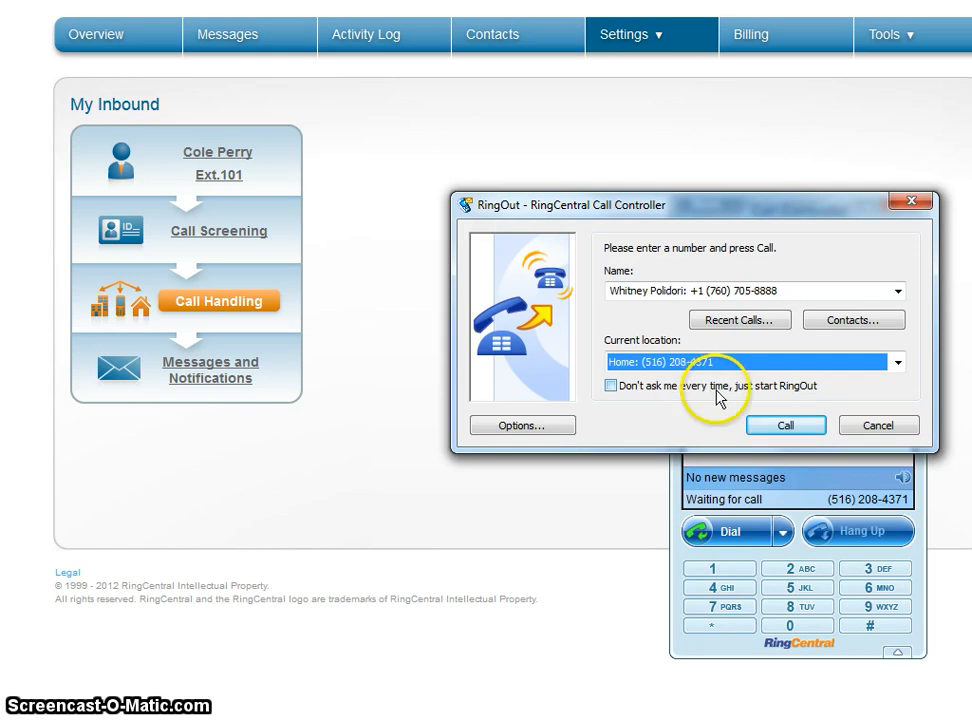
pyautogui.click(784, 424)
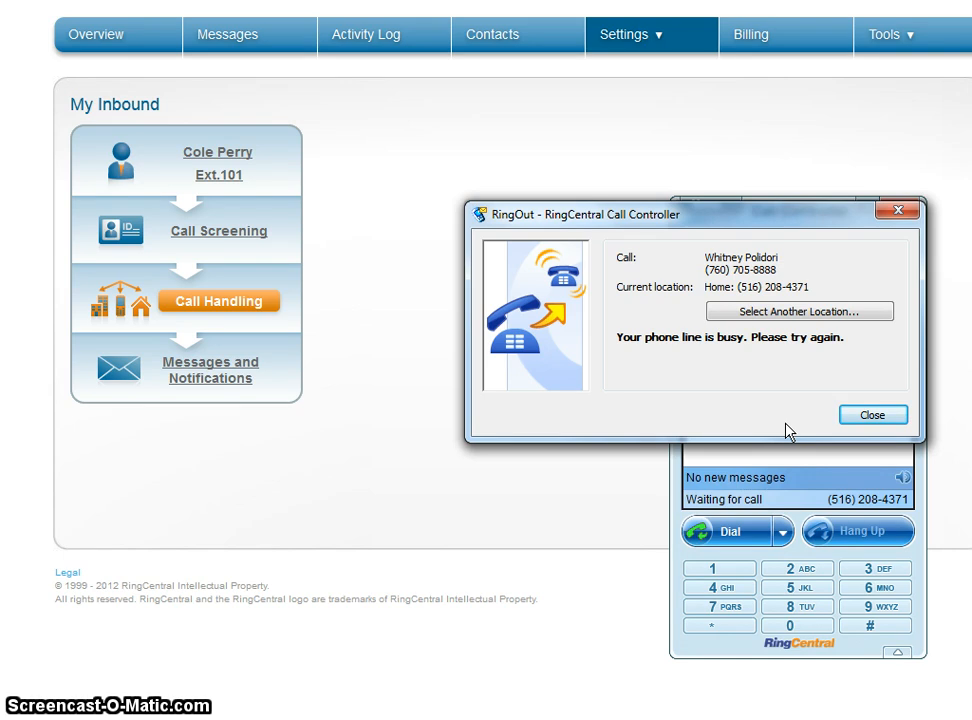
pyautogui.click(872, 414)
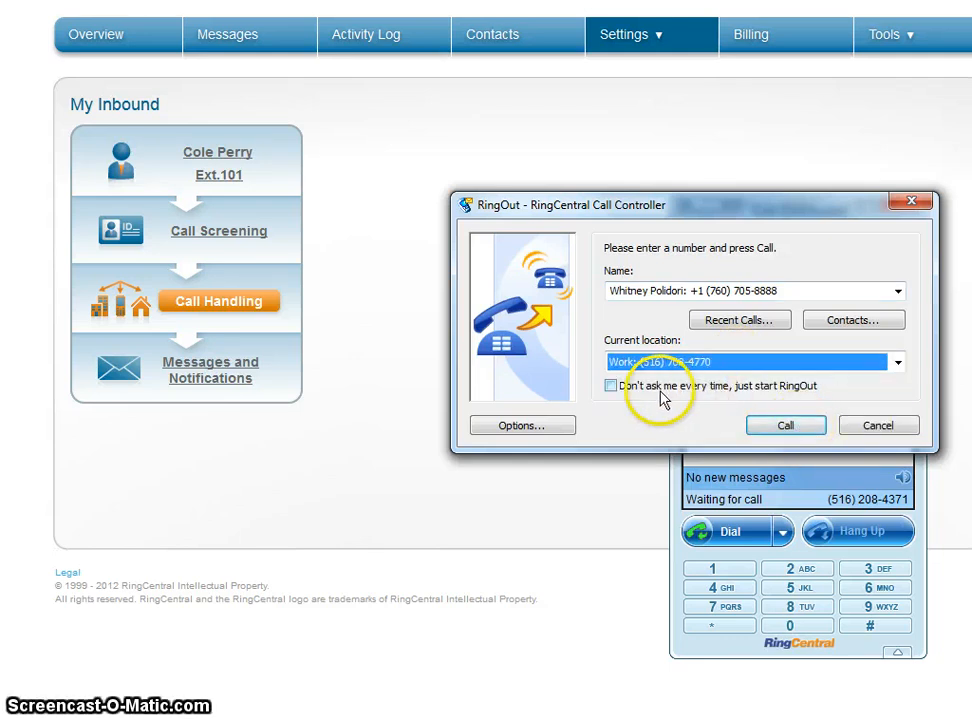
# - Call from the Work line with 'Don't ask me every time' ticked, then close the connected notice
pyautogui.click(610, 386)
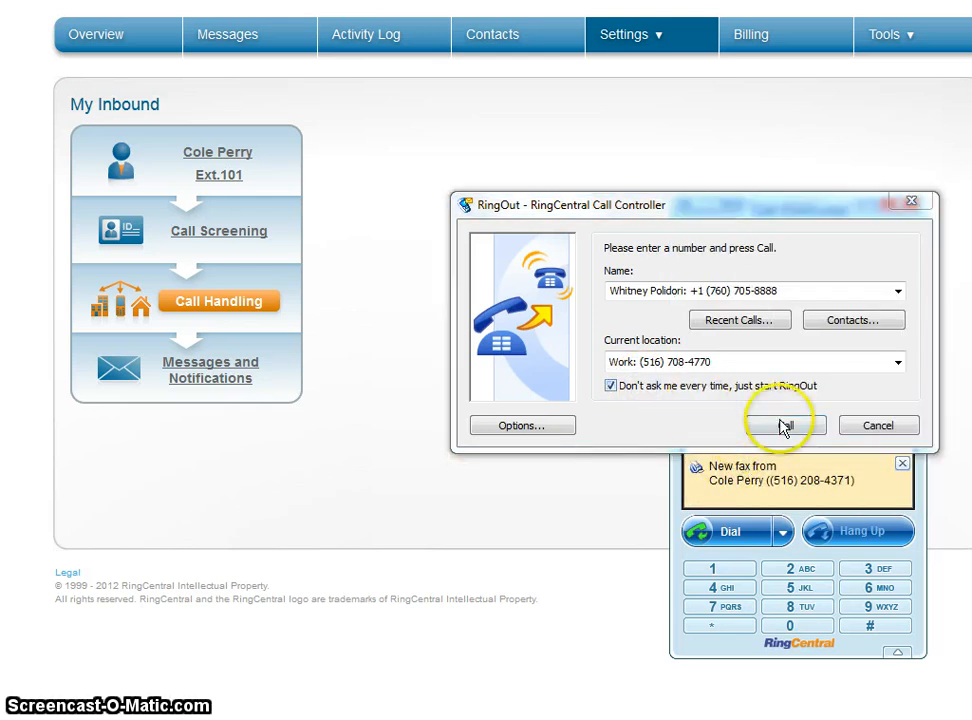
pyautogui.click(794, 424)
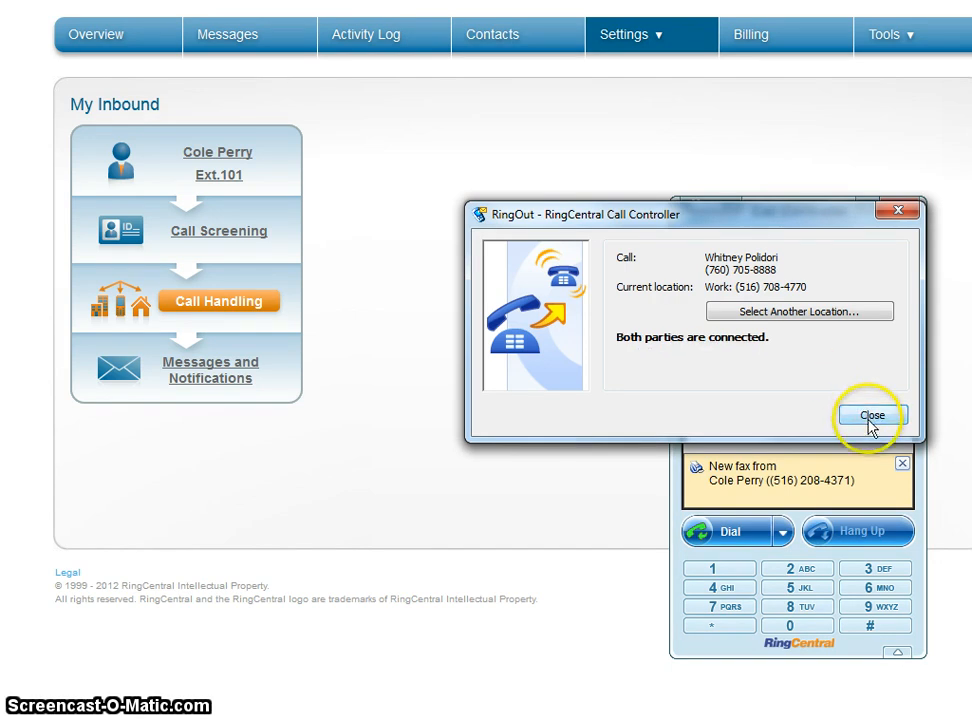
pyautogui.click(870, 414)
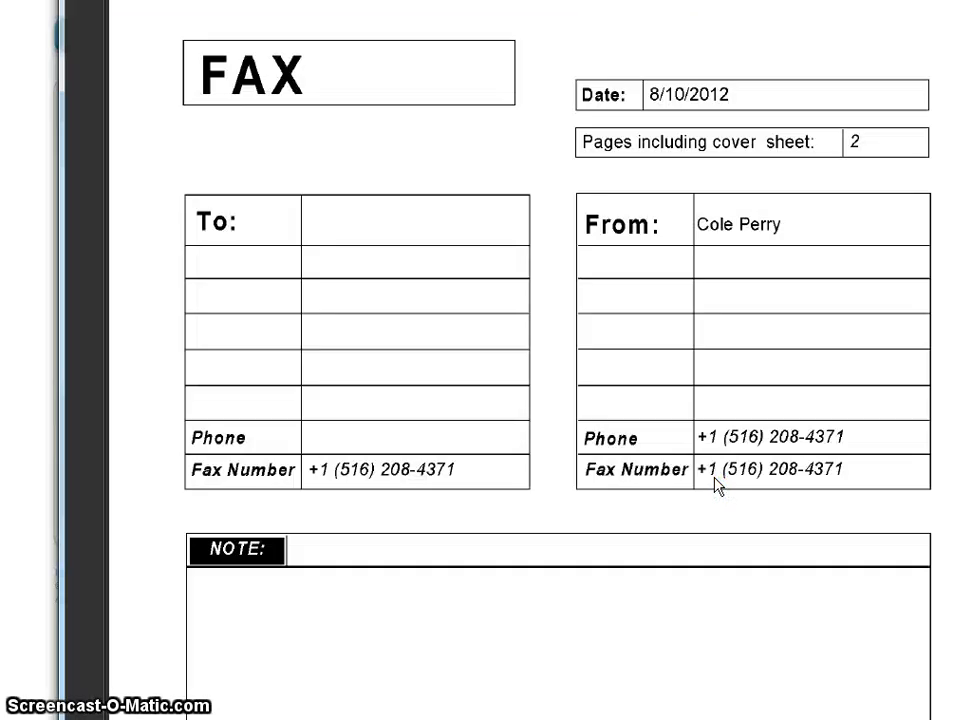
# - Scroll the received fax past the cover sheet to the Fax Plans and Pricing page
pyautogui.scroll(-3)
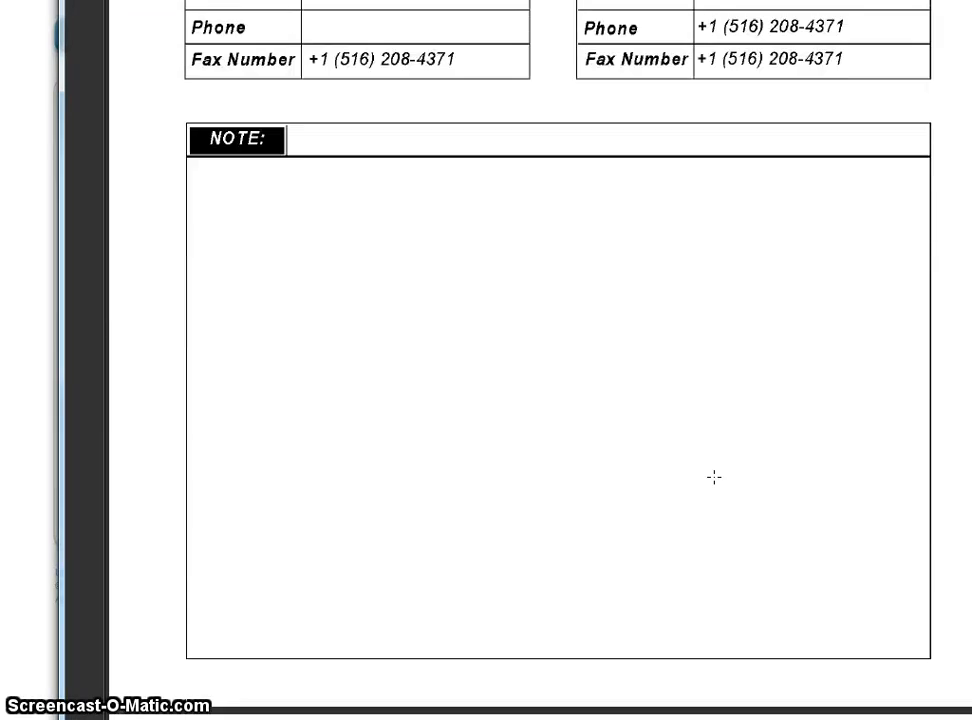
pyautogui.scroll(-3)
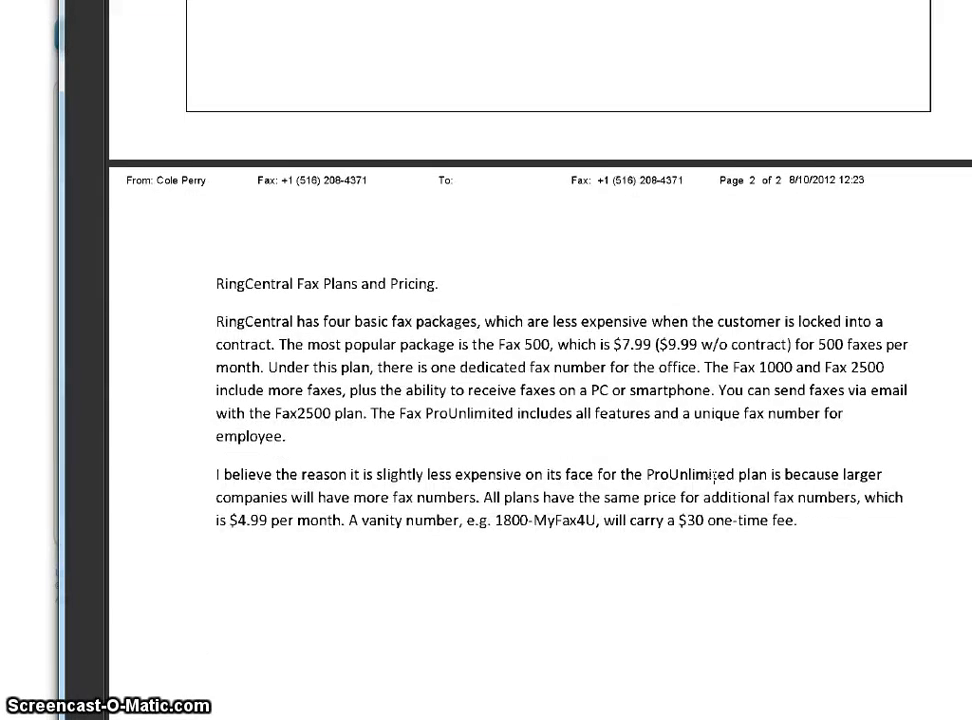